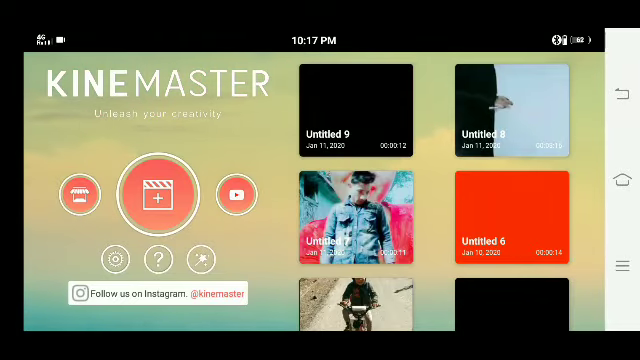
Create a new blank project with a black clip and open it in the editor.
left_click(160, 193)
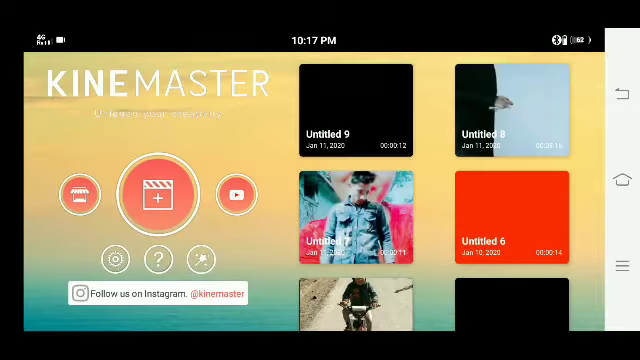
left_click(160, 195)
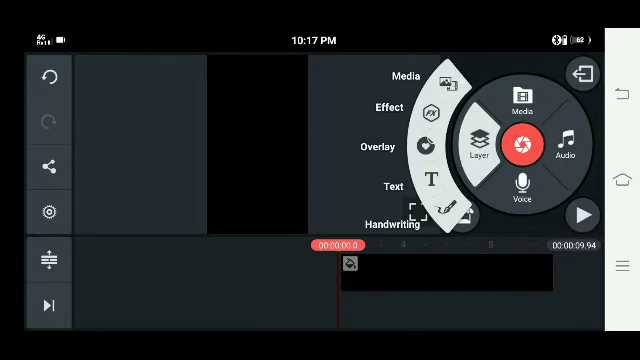
Add the green-screen phone video as media and delete the black solid color clip.
left_click(519, 103)
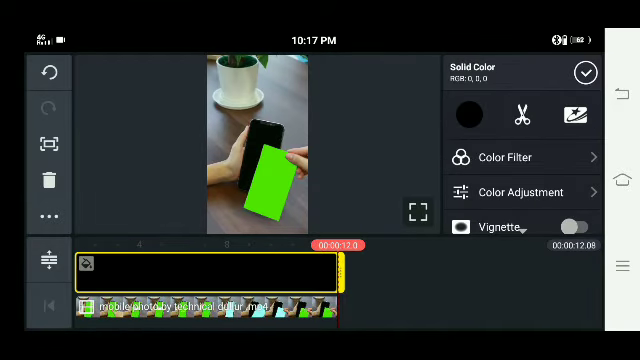
left_click(583, 72)
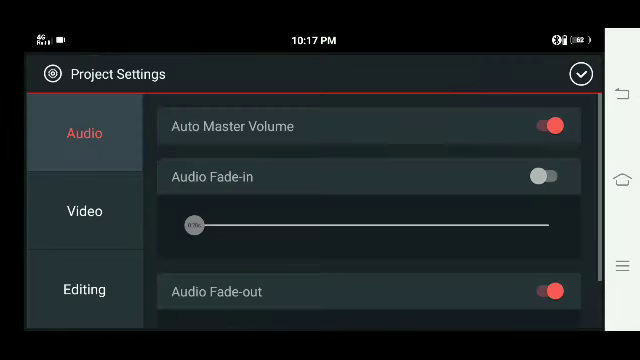
left_click(582, 76)
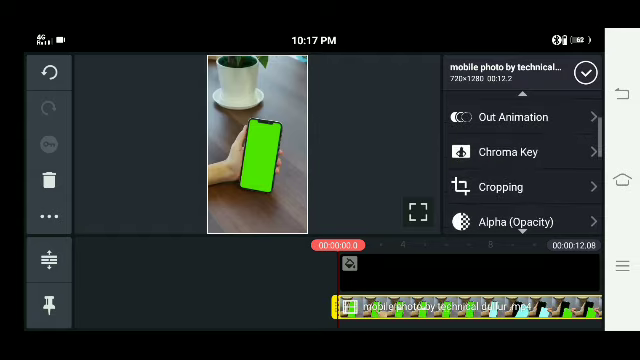
left_click(512, 152)
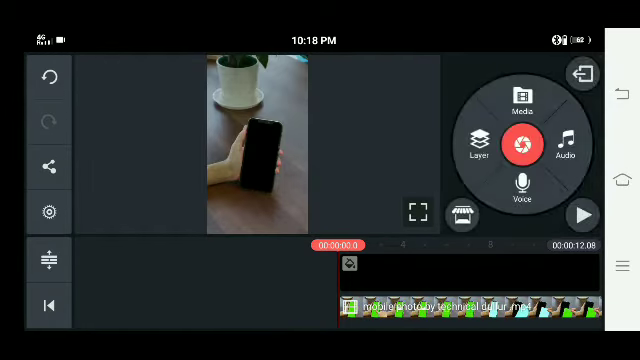
Add the selfie photo from the DCIM/Camera folder as a layer over the phone video.
left_click(518, 98)
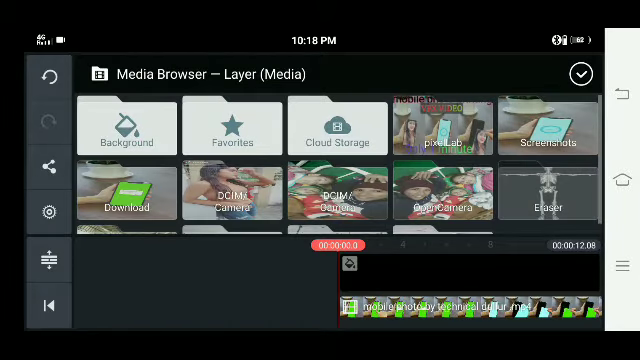
scroll("down", 3)
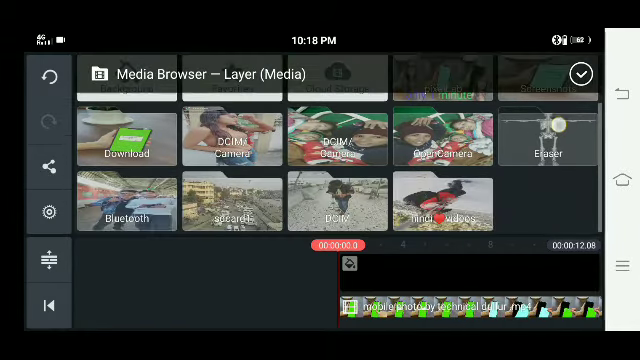
scroll("down", 3)
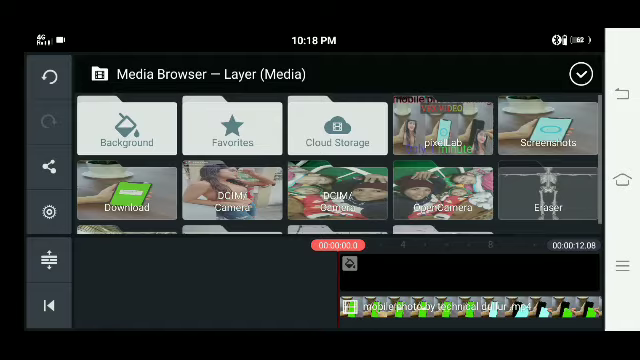
left_click(232, 186)
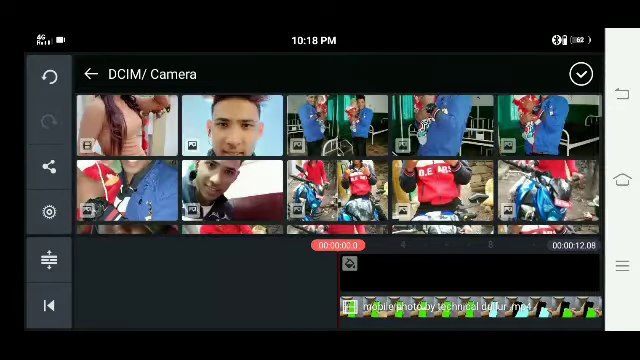
scroll("down", 3)
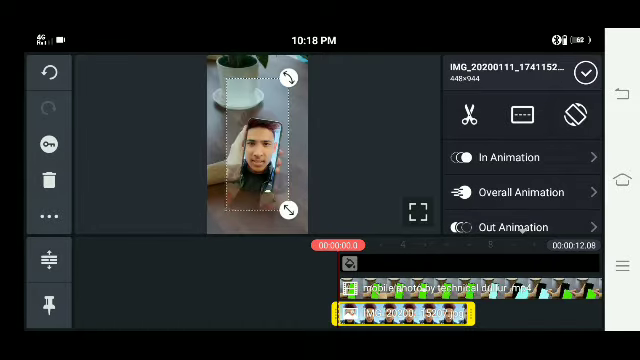
Scale and drag the selfie photo onto the phone's screen area.
left_click_drag(290, 76, 305, 85)
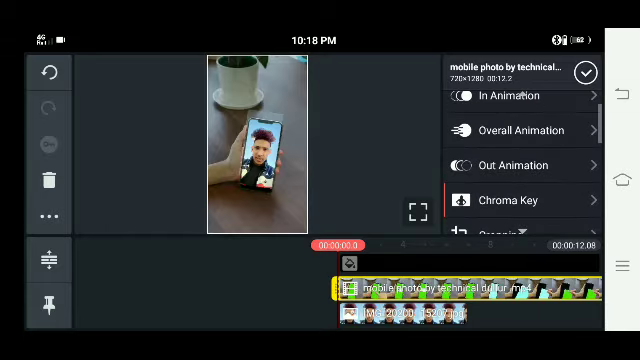
Enable Chroma Key on the phone video to key out the green screen.
left_click(537, 200)
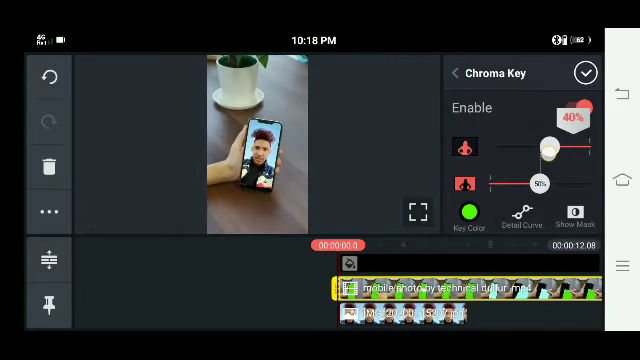
left_click(400, 317)
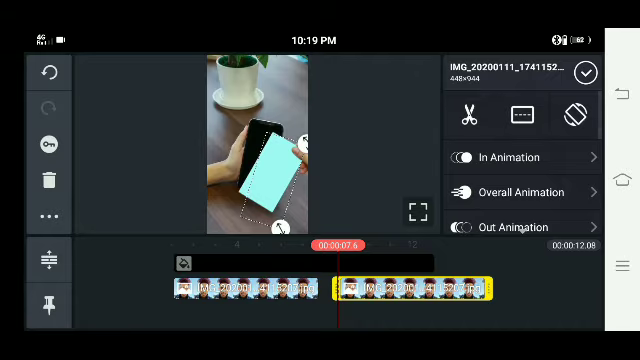
Play the composited video from the start, then bring up the Export and Share screen.
left_click(581, 73)
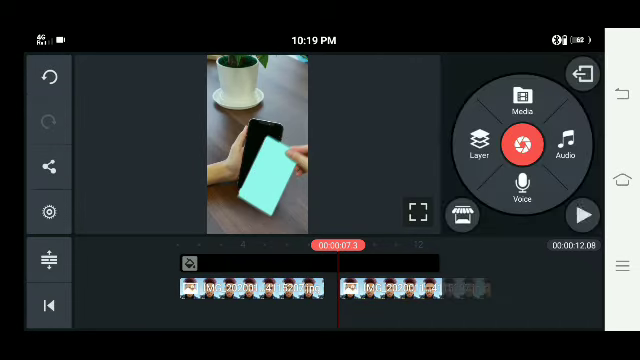
left_click(49, 307)
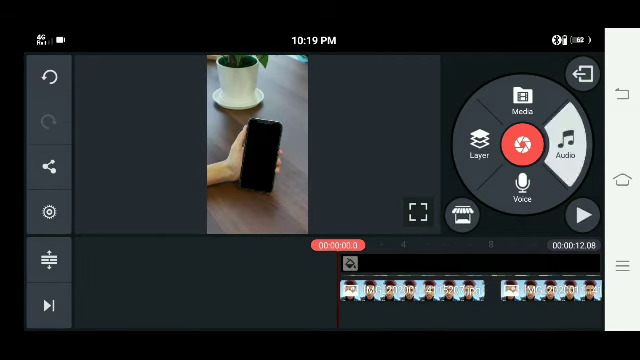
left_click(566, 146)
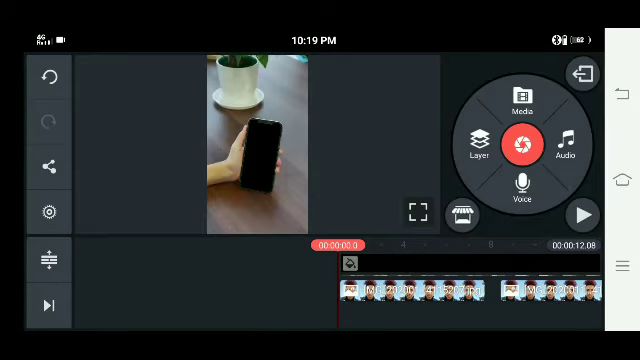
left_click(580, 213)
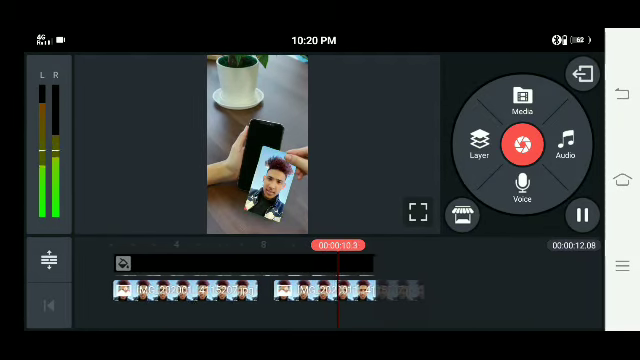
left_click(583, 213)
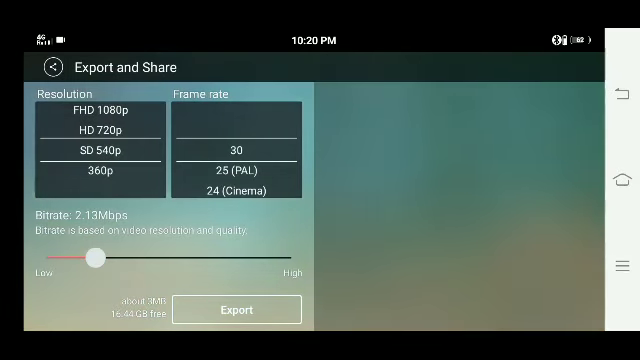
Export the video at SD 540p, 30 fps and play the exported file.
left_click(235, 309)
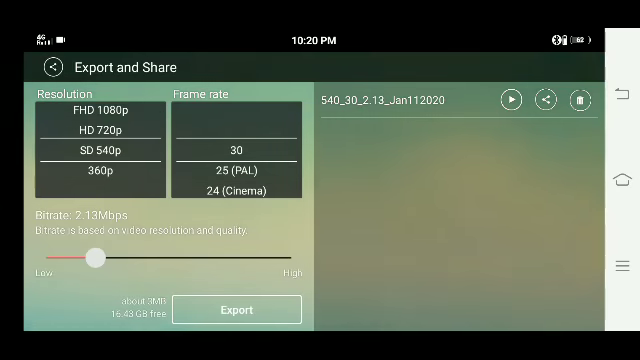
left_click(512, 99)
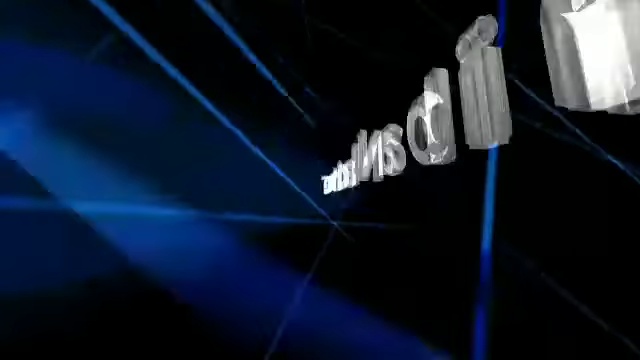